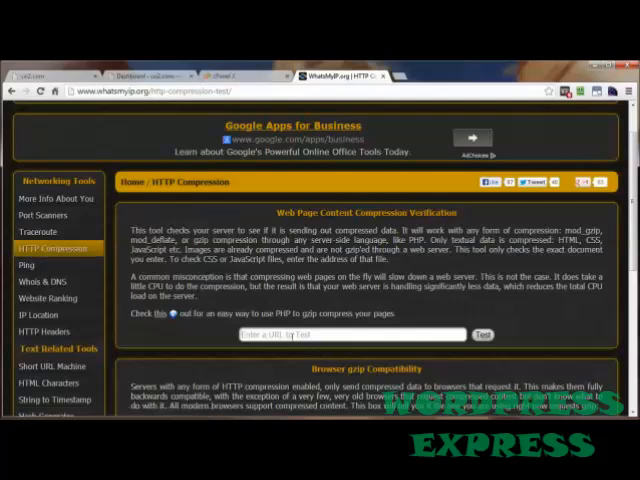
pyautogui.rightClick(355, 335)
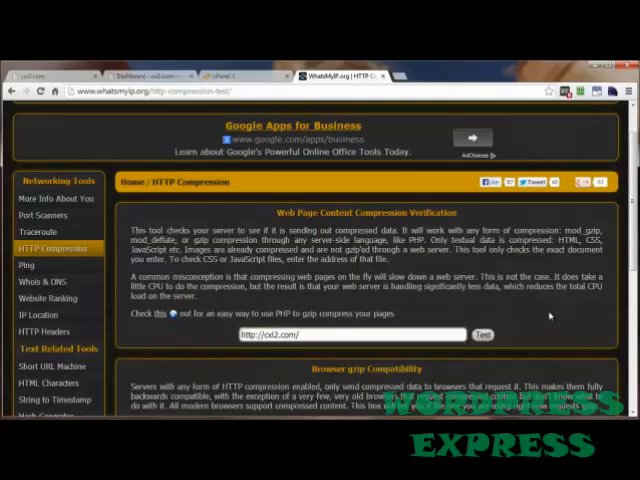
pyautogui.click(482, 334)
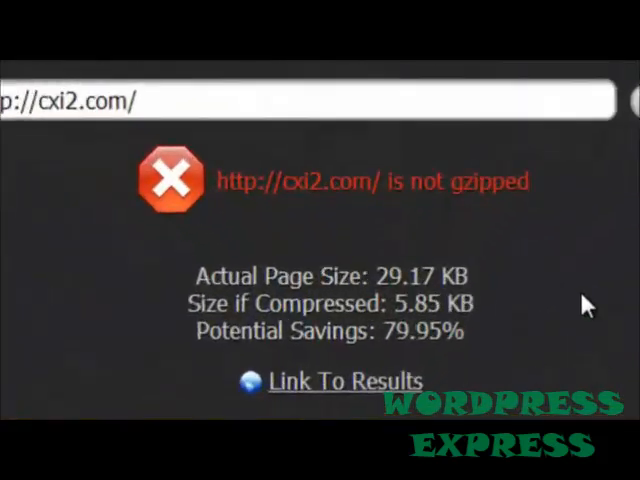
pyautogui.moveTo(365, 330)
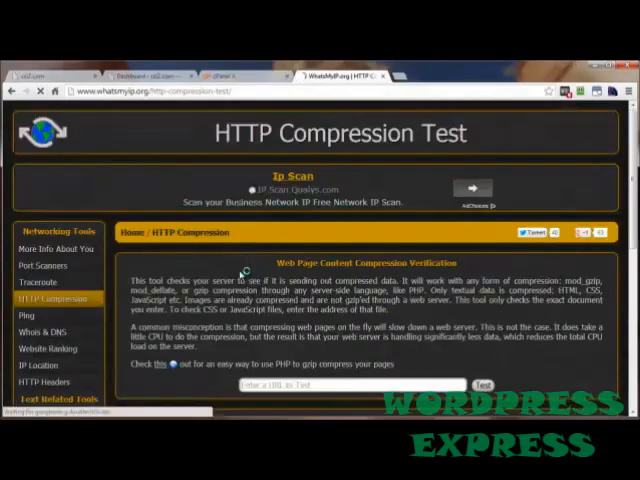
pyautogui.scroll(-3)
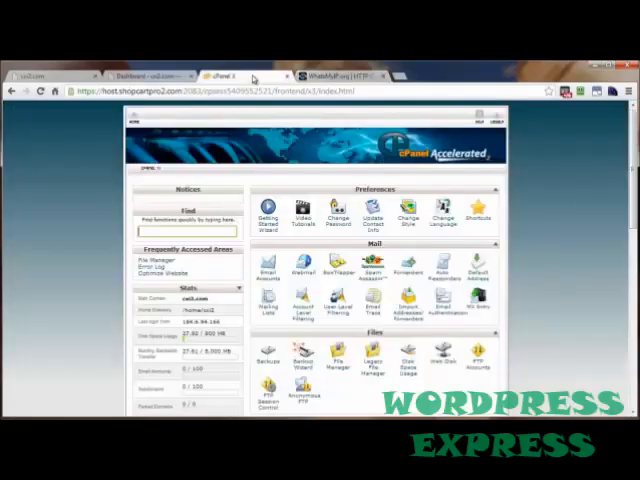
# Step: Set cPanel's Optimize Website to 'Compress all content' and save the settings
pyautogui.scroll(-3)
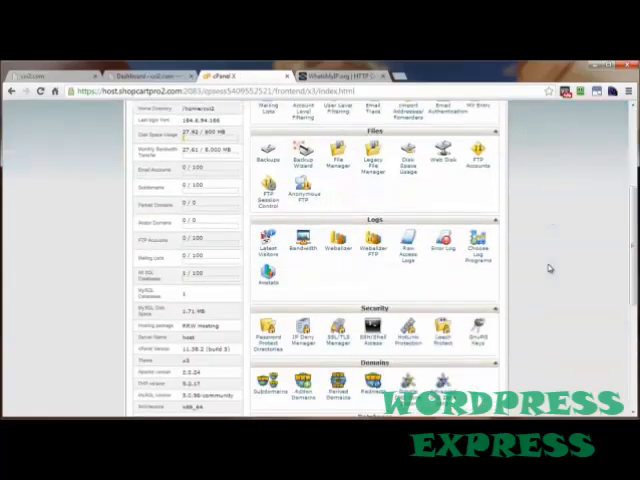
pyautogui.scroll(-3)
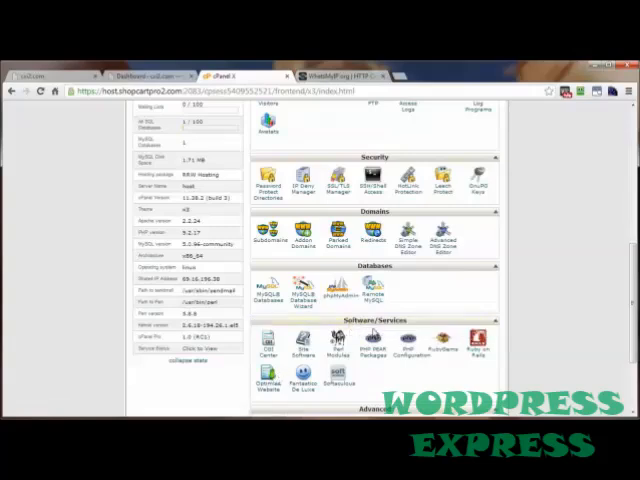
pyautogui.moveTo(536, 356)
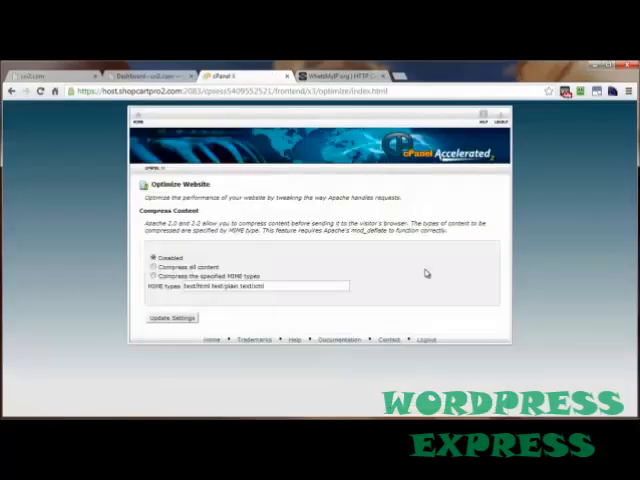
pyautogui.click(151, 266)
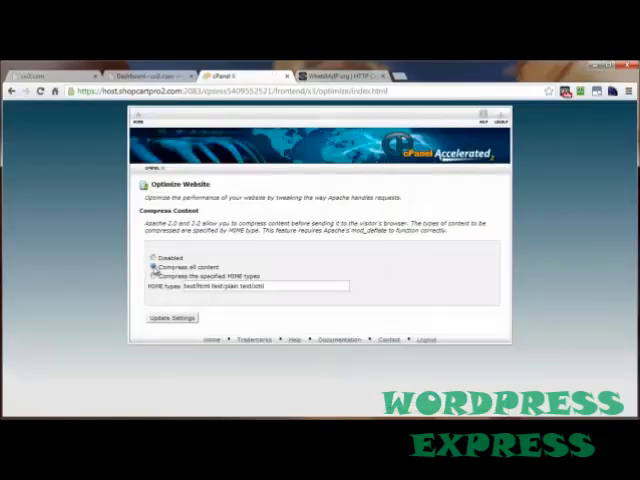
pyautogui.click(172, 317)
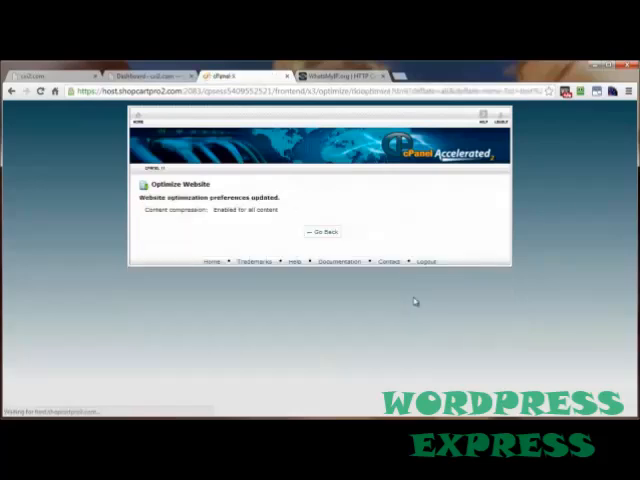
pyautogui.click(321, 232)
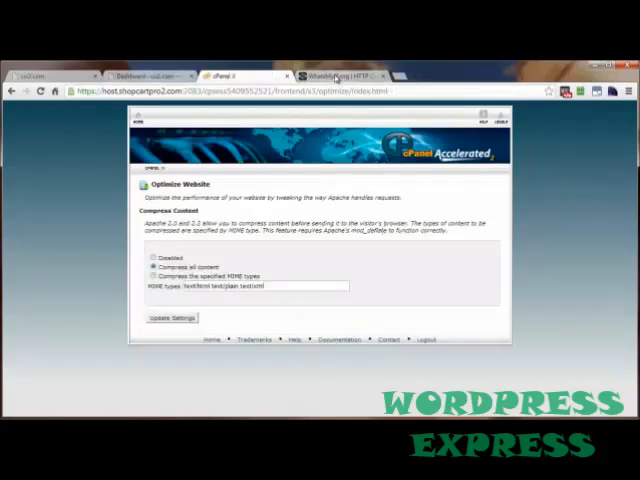
# Step: Rerun the test confirming cxi2.com is gzipped (79.88%), then set cPanel compression to Disabled
pyautogui.click(350, 76)
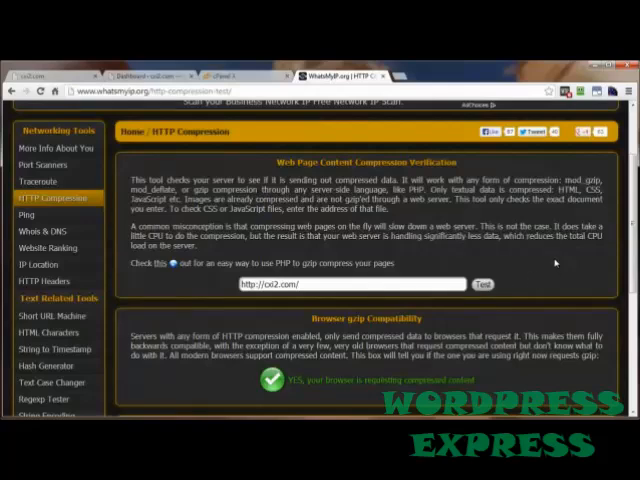
pyautogui.click(482, 284)
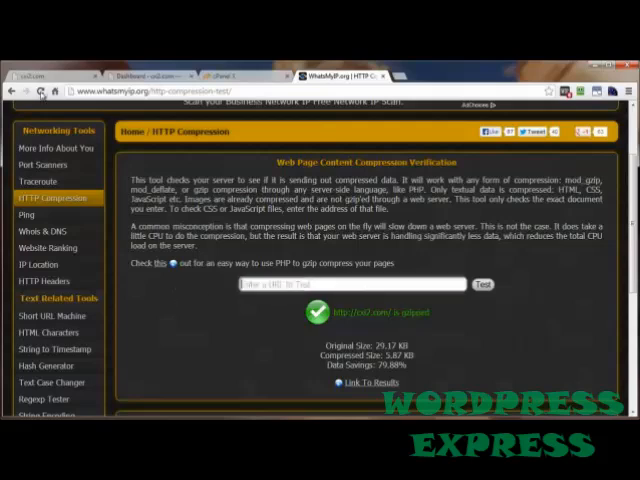
pyautogui.click(230, 74)
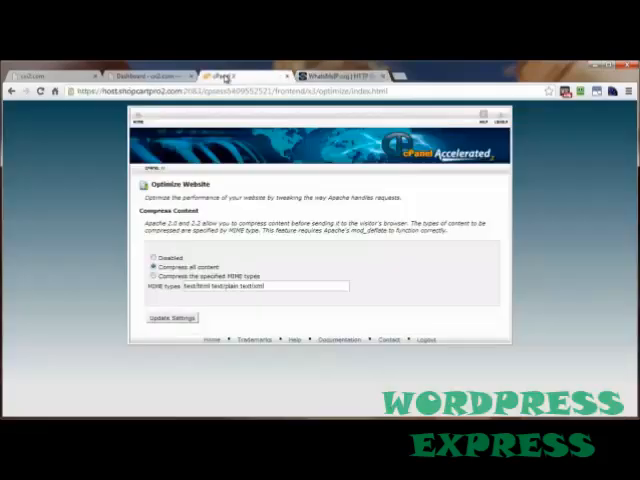
pyautogui.click(148, 258)
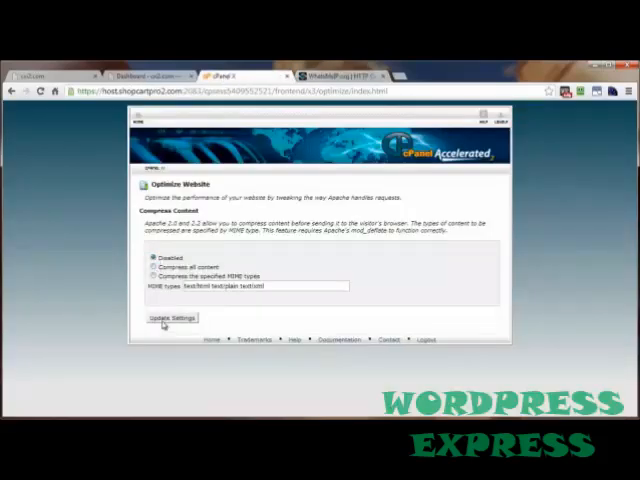
pyautogui.click(171, 318)
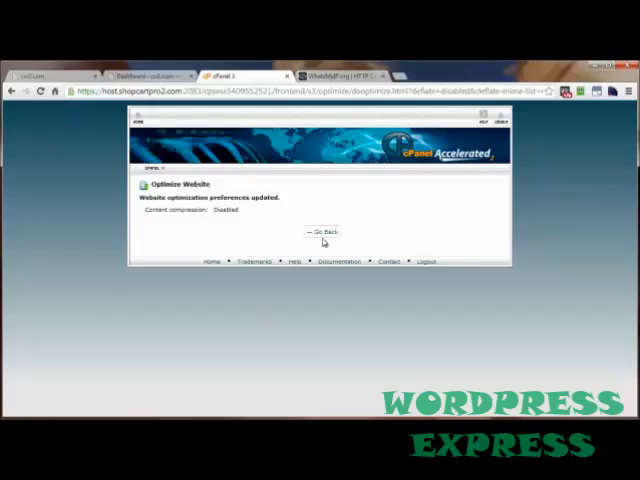
pyautogui.click(324, 232)
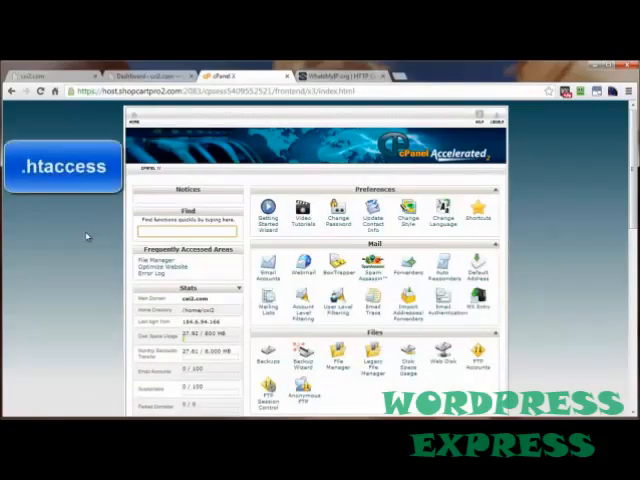
pyautogui.moveTo(108, 258)
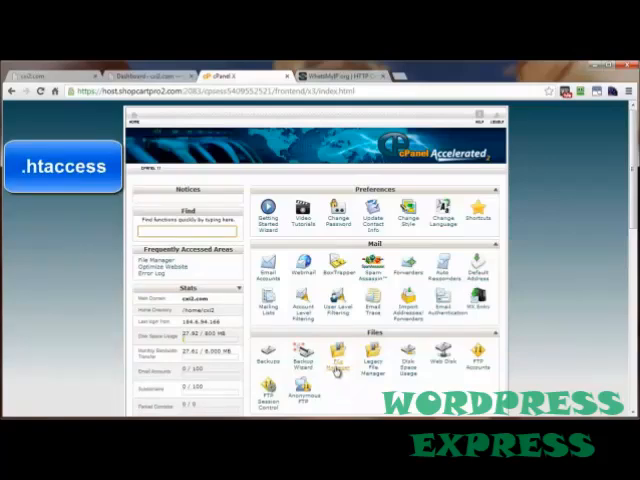
# Step: Open public_html's .htaccess in File Manager's editor via right-click Edit
pyautogui.click(337, 360)
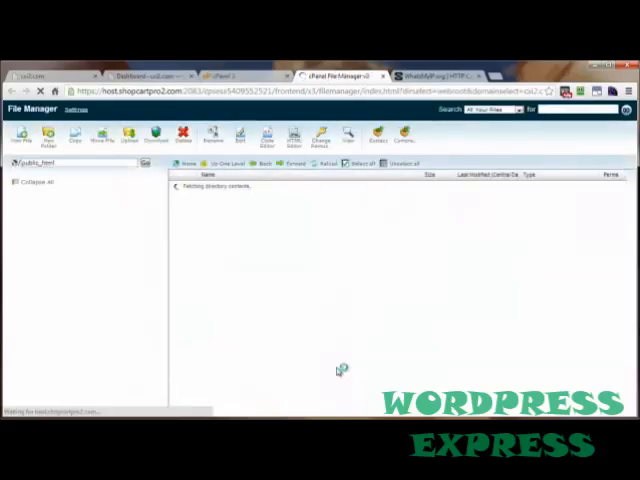
pyautogui.rightClick(200, 278)
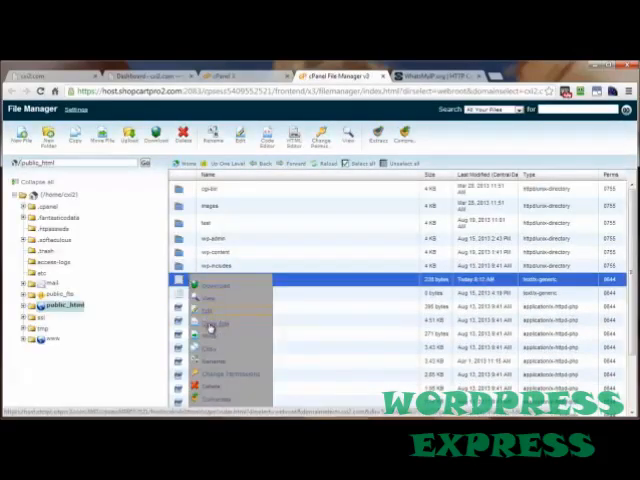
pyautogui.click(210, 309)
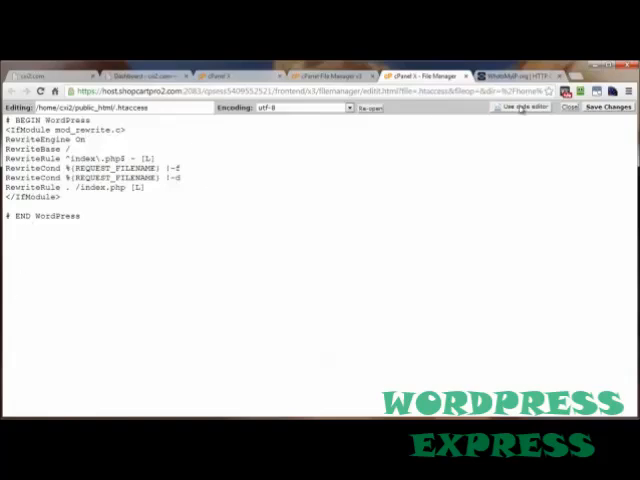
pyautogui.click(521, 107)
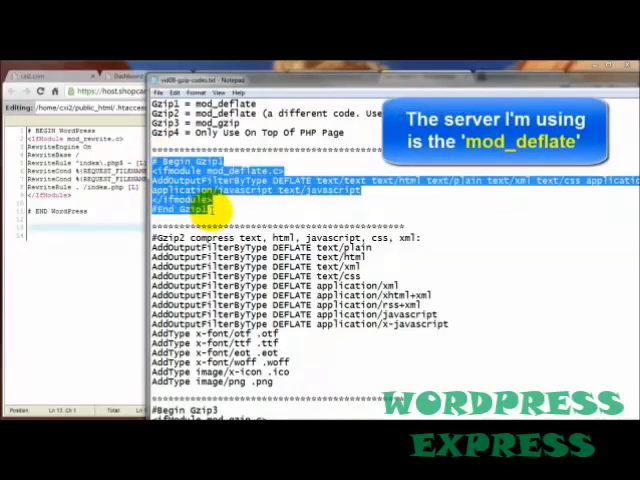
pyautogui.moveTo(100, 245)
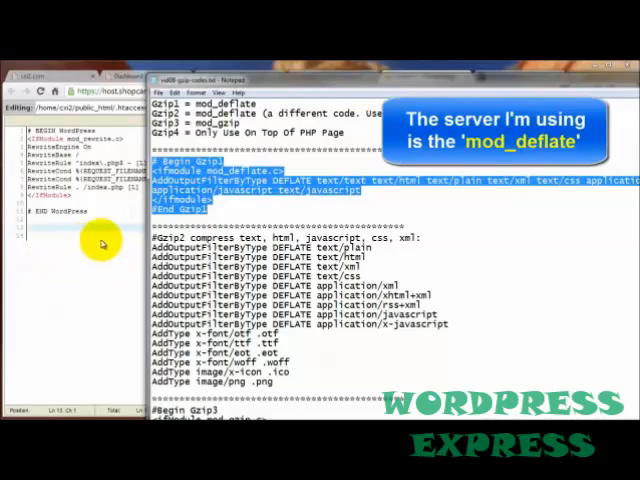
pyautogui.moveTo(230, 185)
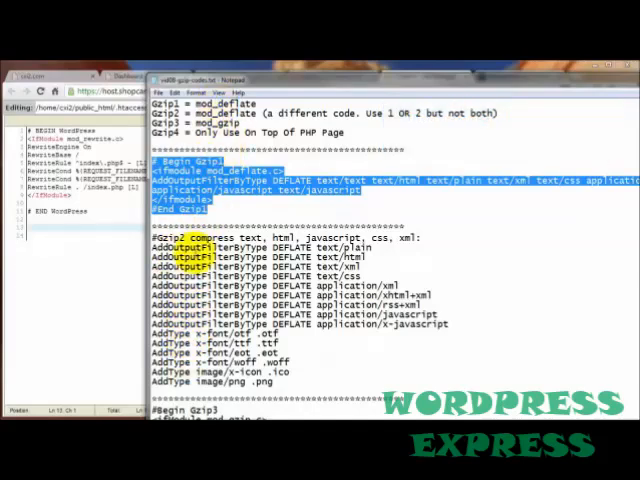
# Step: Adjust Notepad's word wrap, then select and copy the Gzip1 mod_deflate block
pyautogui.scroll(-3)
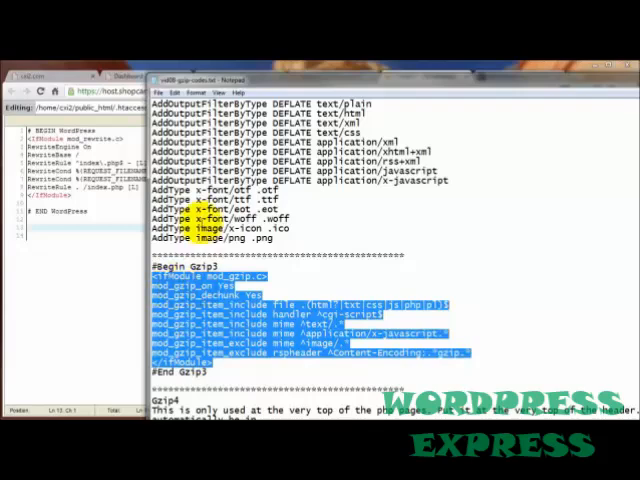
pyautogui.scroll(3)
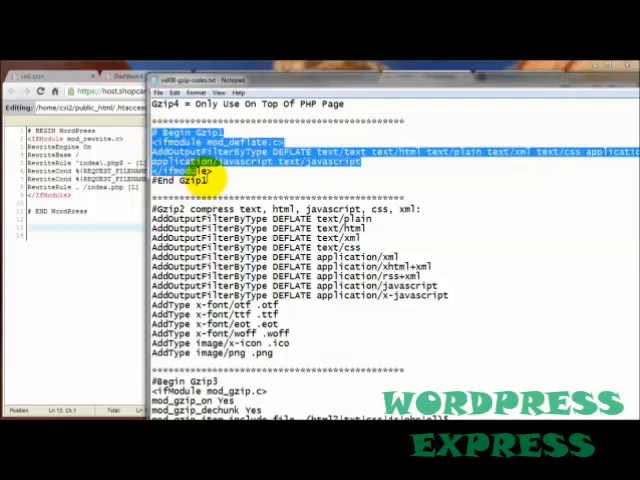
pyautogui.rightClick(200, 185)
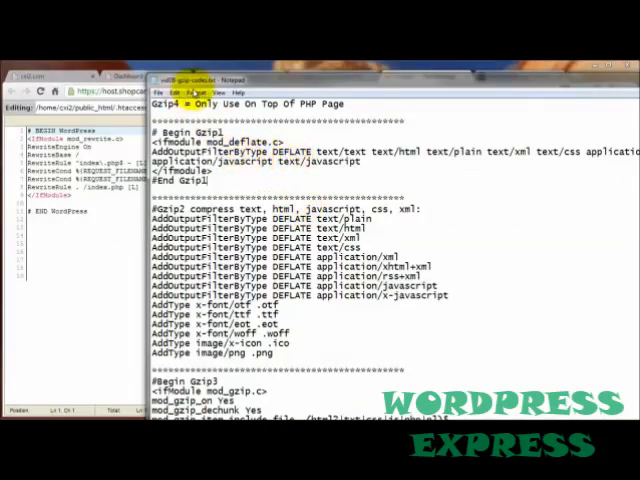
pyautogui.click(197, 92)
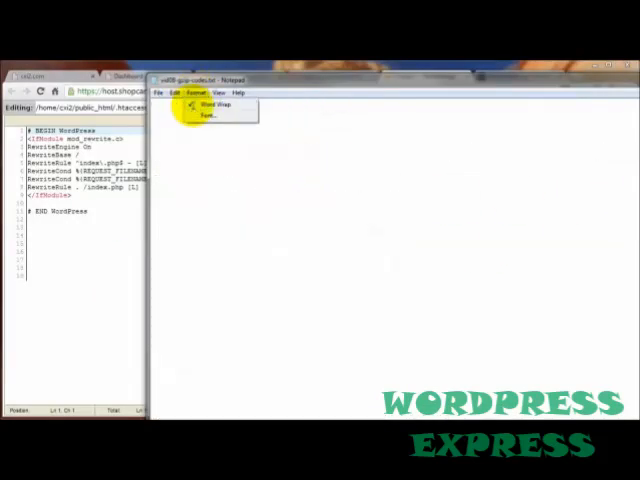
pyautogui.click(202, 104)
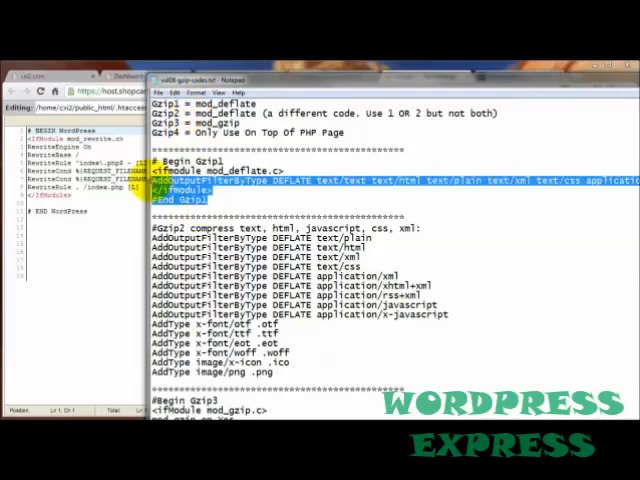
pyautogui.rightClick(180, 175)
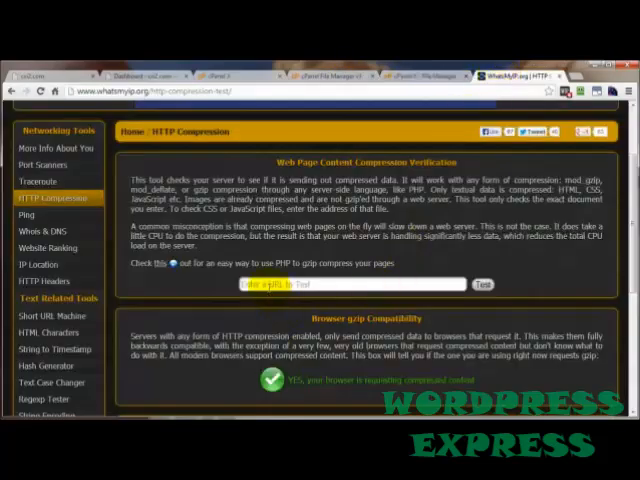
pyautogui.click(482, 284)
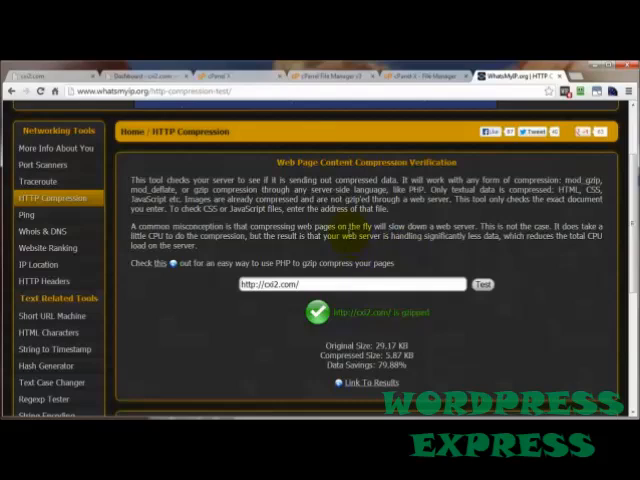
pyautogui.moveTo(456, 250)
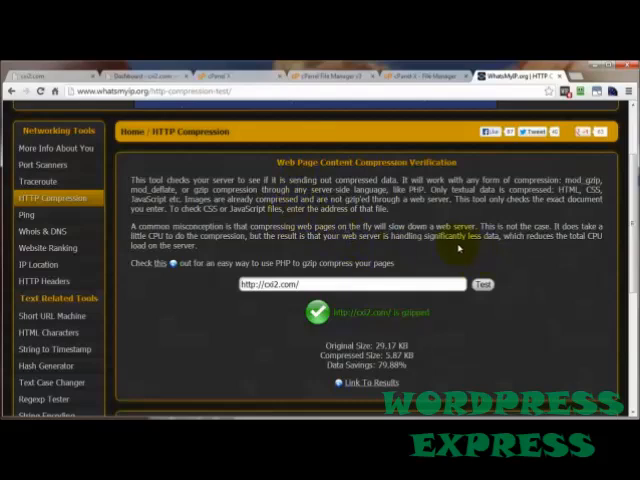
pyautogui.tripleClick(360, 284)
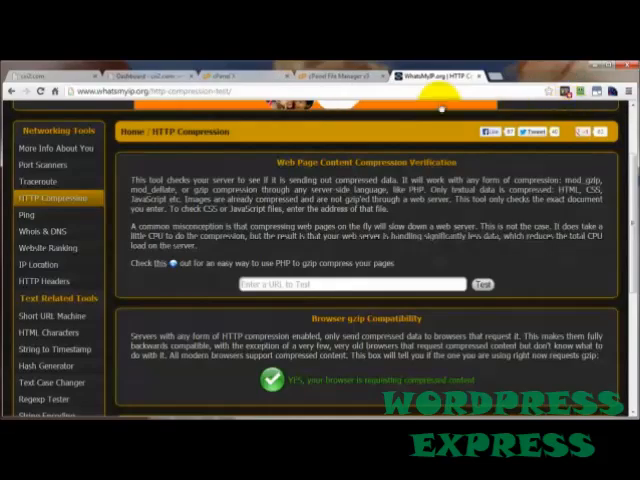
# Step: Reopen .htaccess in the code editor, confirm only WordPress rewrite rules remain, and close it
pyautogui.click(340, 75)
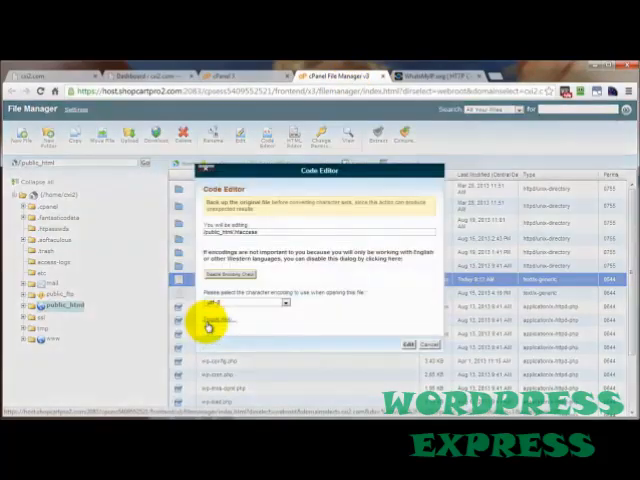
pyautogui.click(411, 344)
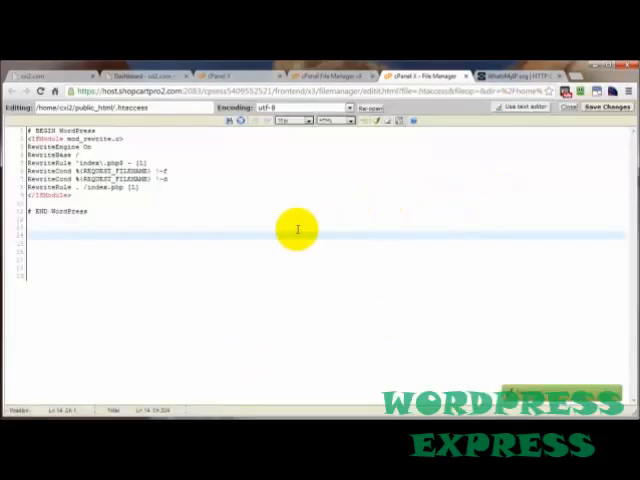
pyautogui.click(335, 75)
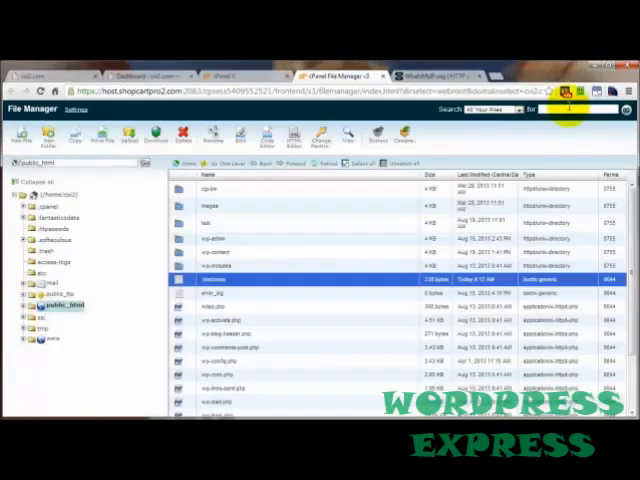
pyautogui.click(437, 74)
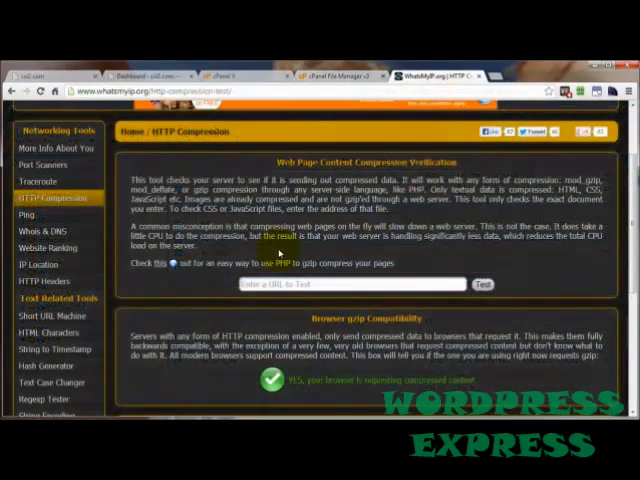
pyautogui.write('http://cxl2.com/')
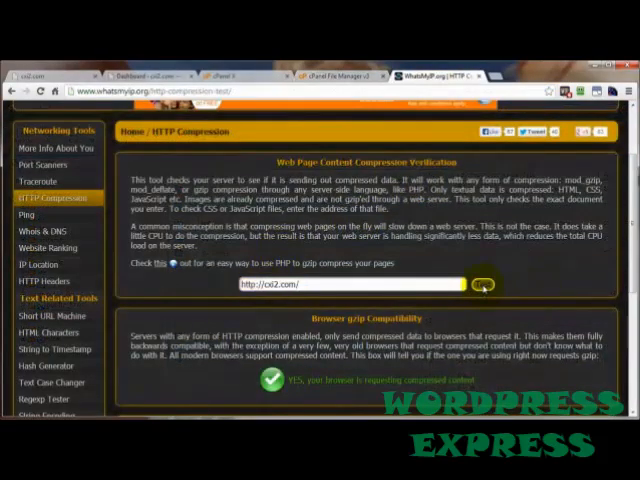
pyautogui.click(483, 285)
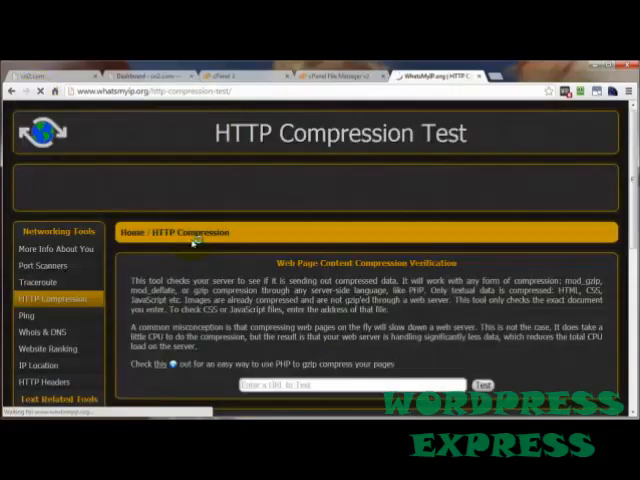
# Step: Log out of cPanel and return to the WordPress dashboard
pyautogui.click(340, 75)
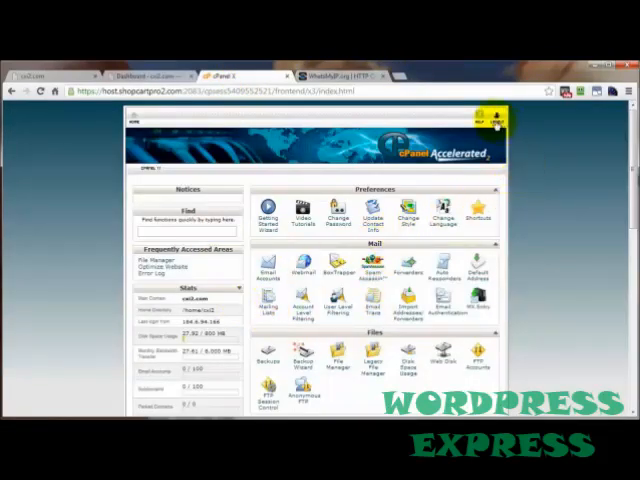
pyautogui.click(497, 125)
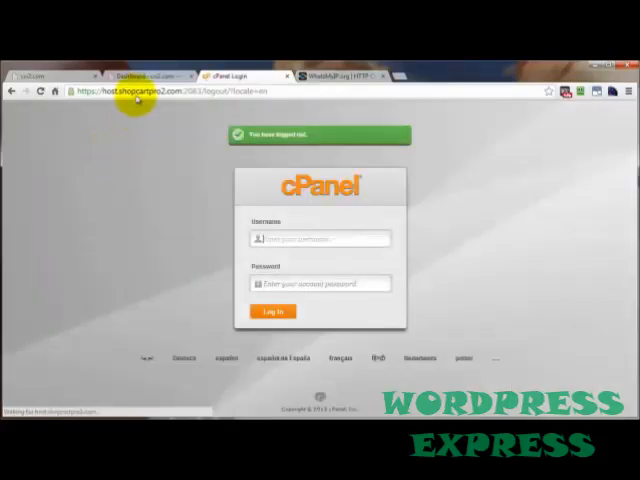
pyautogui.click(145, 75)
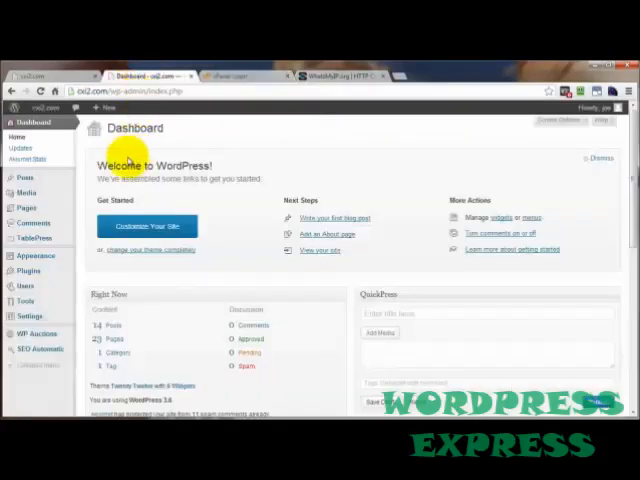
pyautogui.moveTo(135, 128)
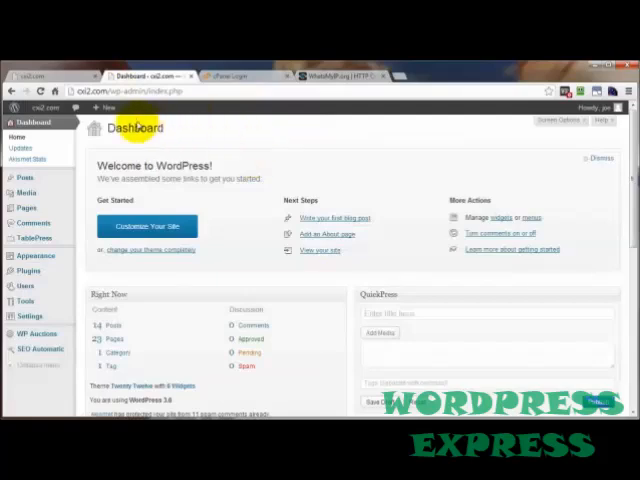
pyautogui.moveTo(253, 157)
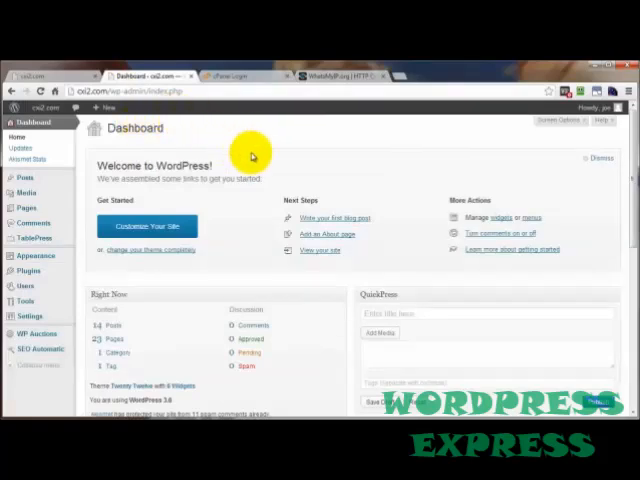
pyautogui.moveTo(322, 204)
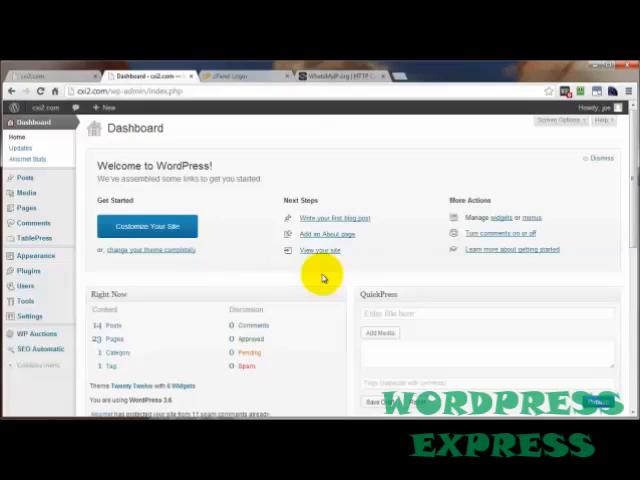
pyautogui.moveTo(230, 230)
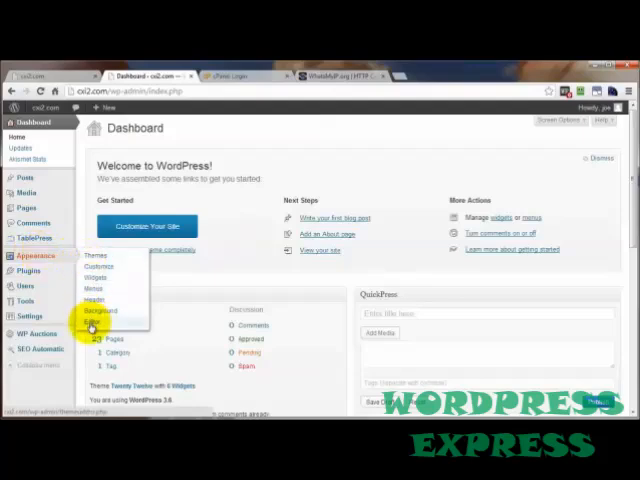
# Step: Open Appearance > Editor, showing Twenty Twelve's style.css
pyautogui.click(93, 319)
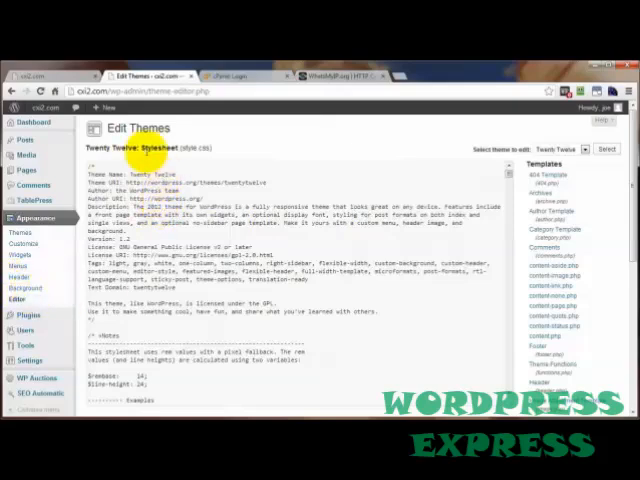
pyautogui.moveTo(475, 333)
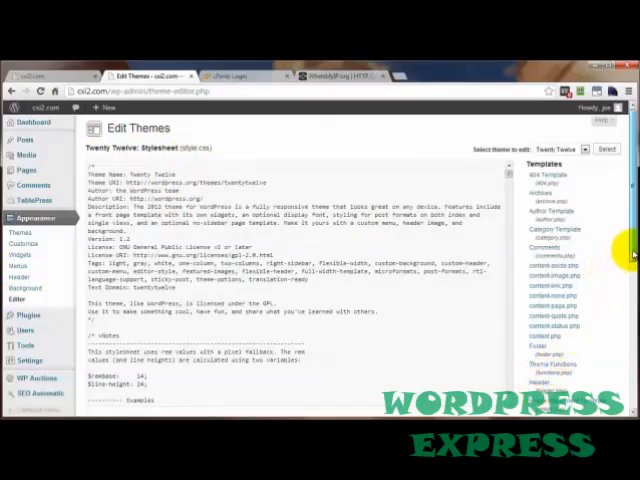
# Step: Add the ob_start ob_gzhandler line atop Twenty Twelve's header.php and update the file
pyautogui.scroll(-3)
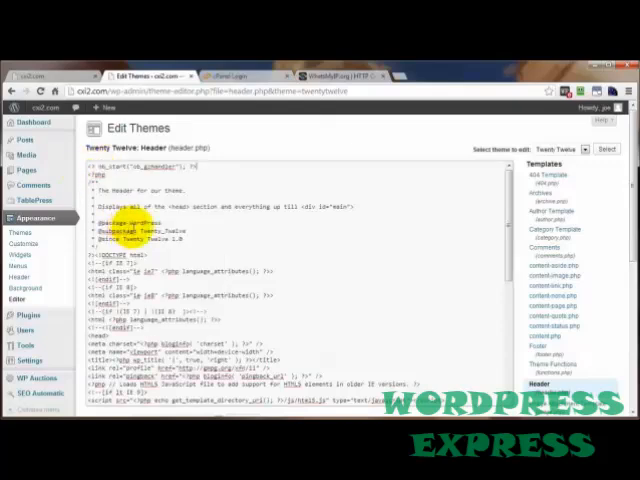
pyautogui.scroll(-3)
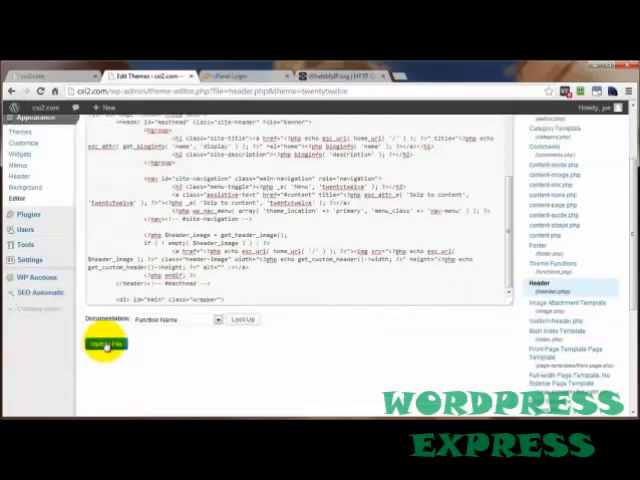
pyautogui.click(105, 344)
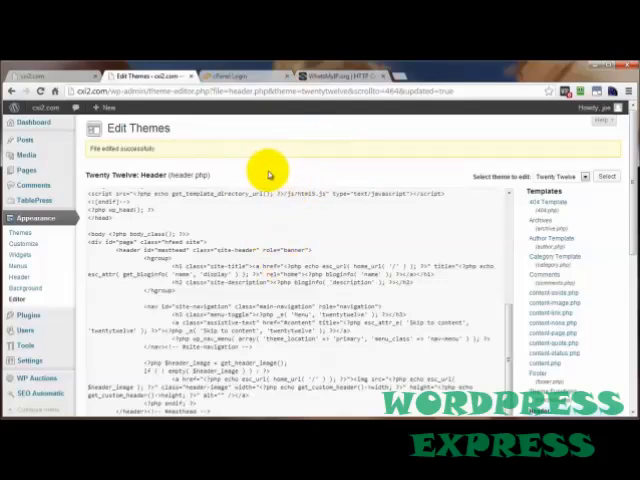
pyautogui.scroll(-3)
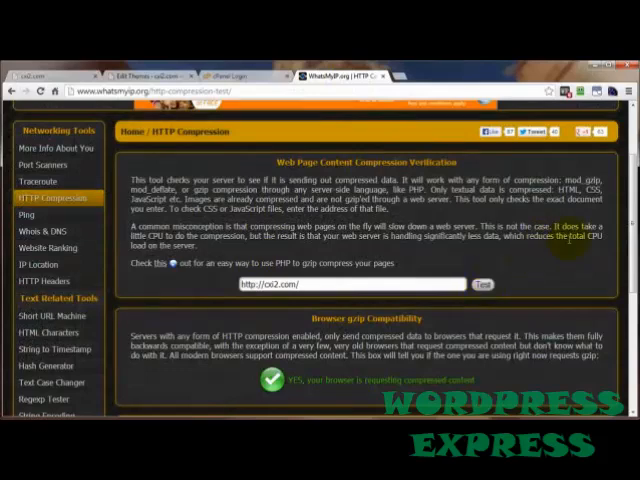
pyautogui.click(482, 284)
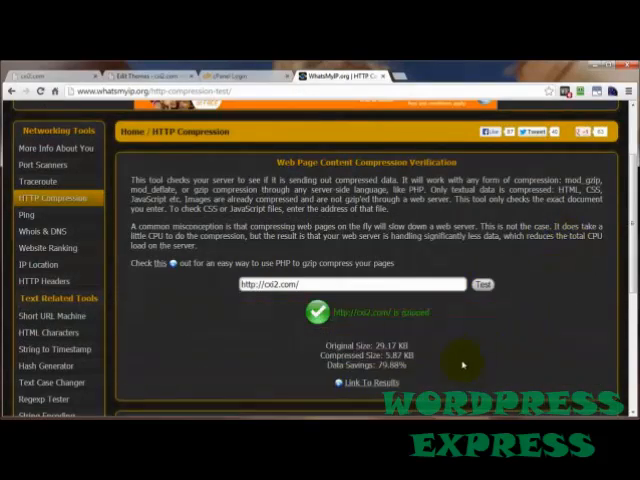
pyautogui.moveTo(480, 340)
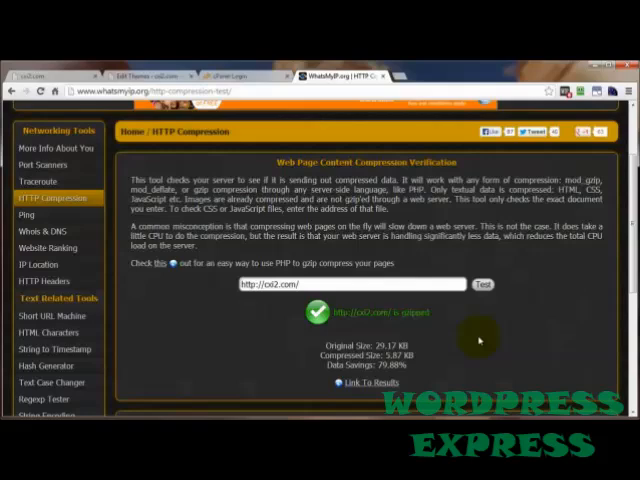
pyautogui.moveTo(424, 342)
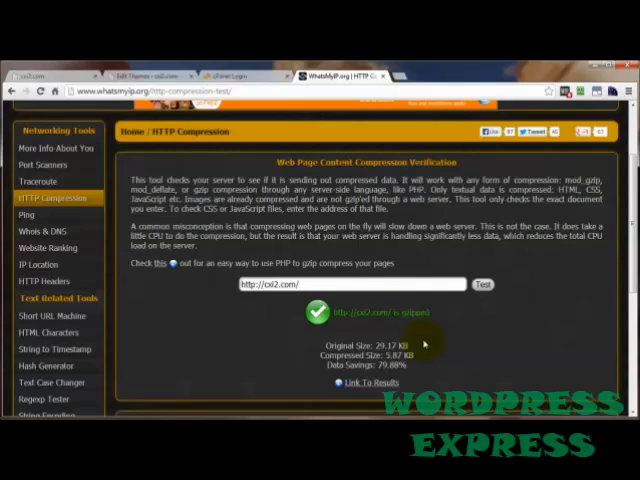